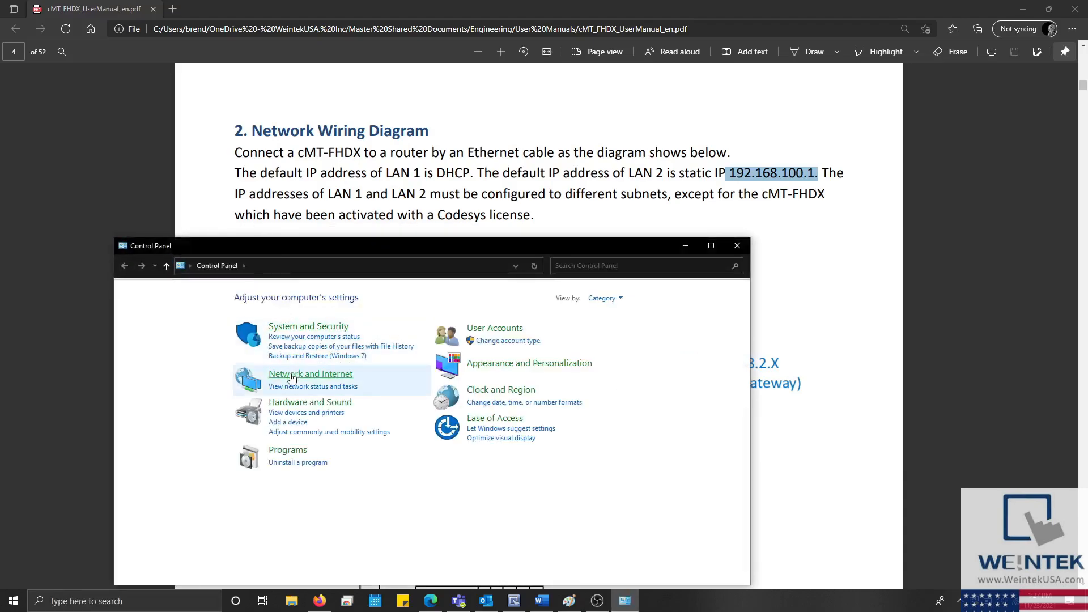
# Reach the IPv4 properties of the Ethernet 2 connection via Network and Sharing Center.
pyautogui.click(310, 373)
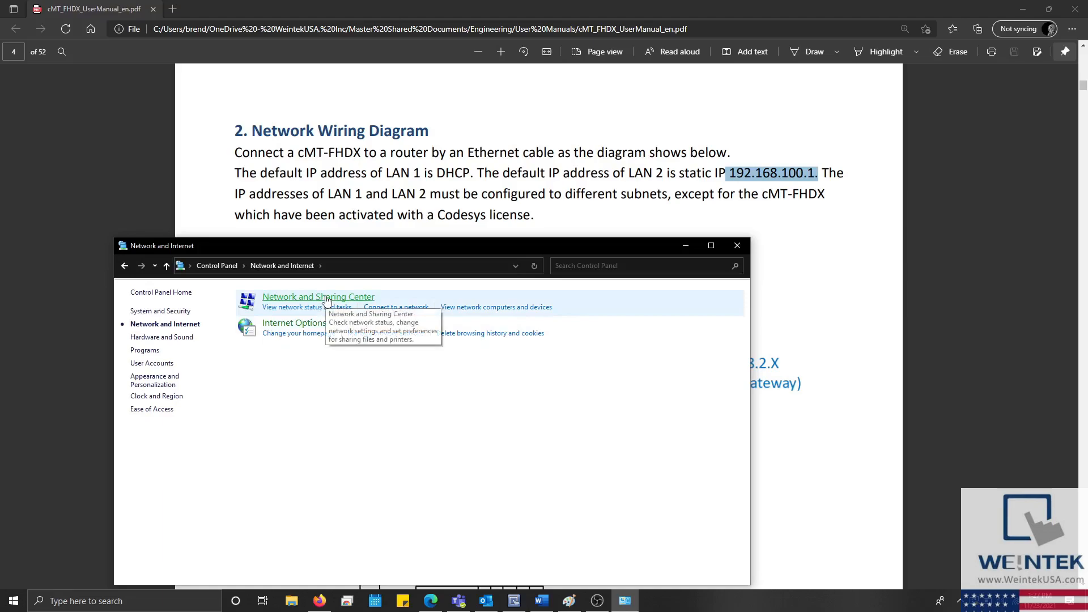
pyautogui.click(318, 296)
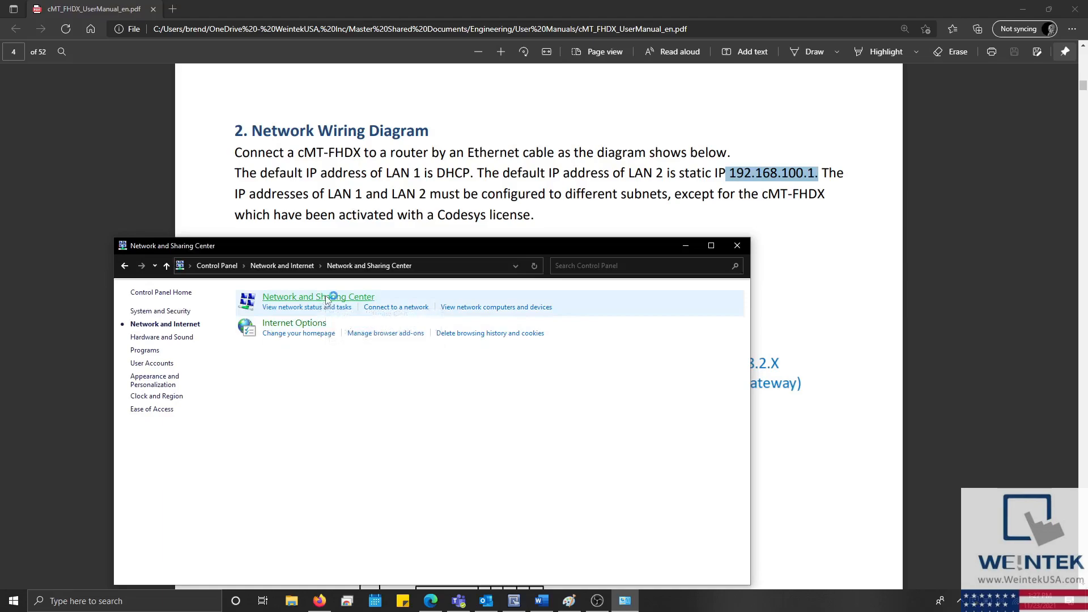
pyautogui.click(318, 295)
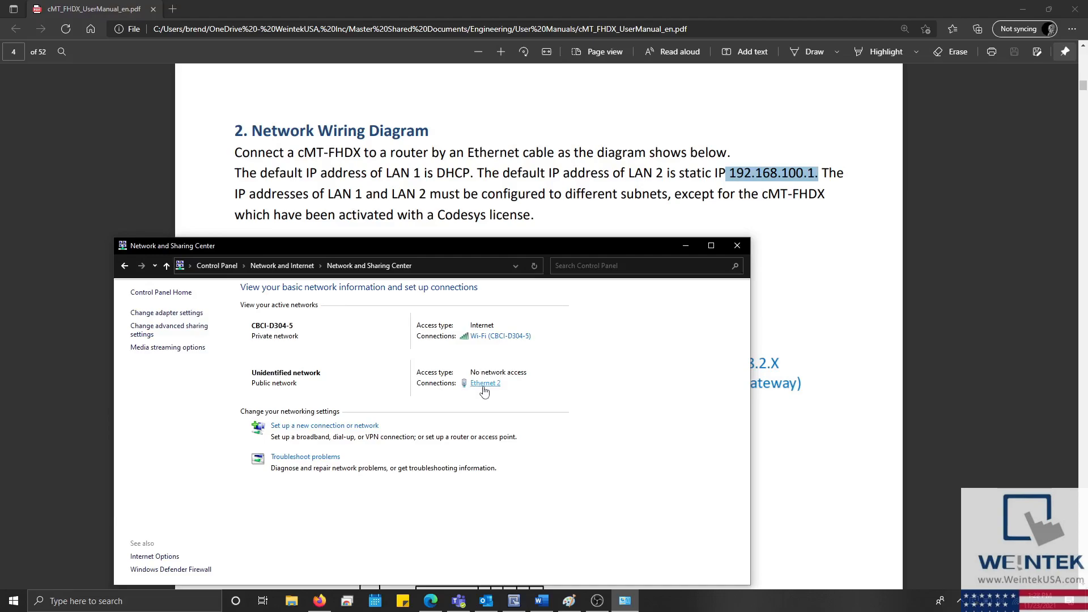
pyautogui.click(484, 383)
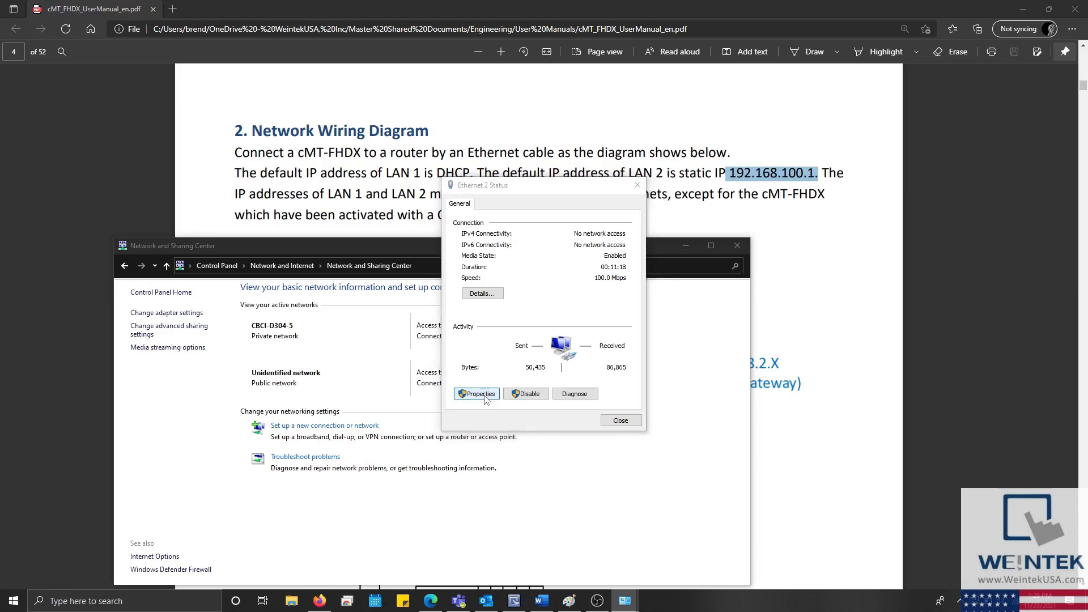
pyautogui.click(477, 393)
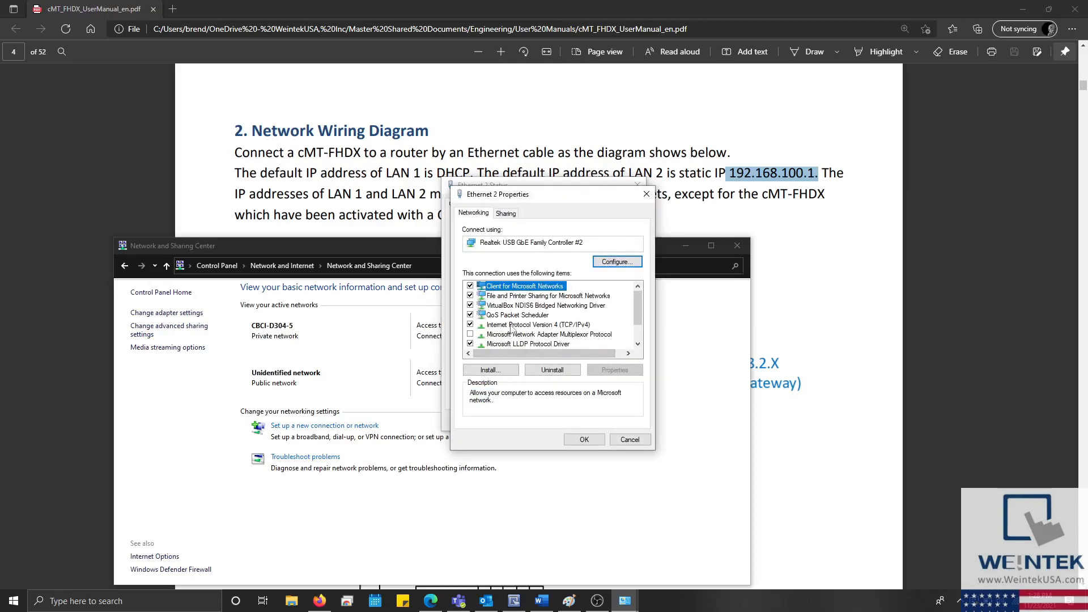
pyautogui.click(614, 370)
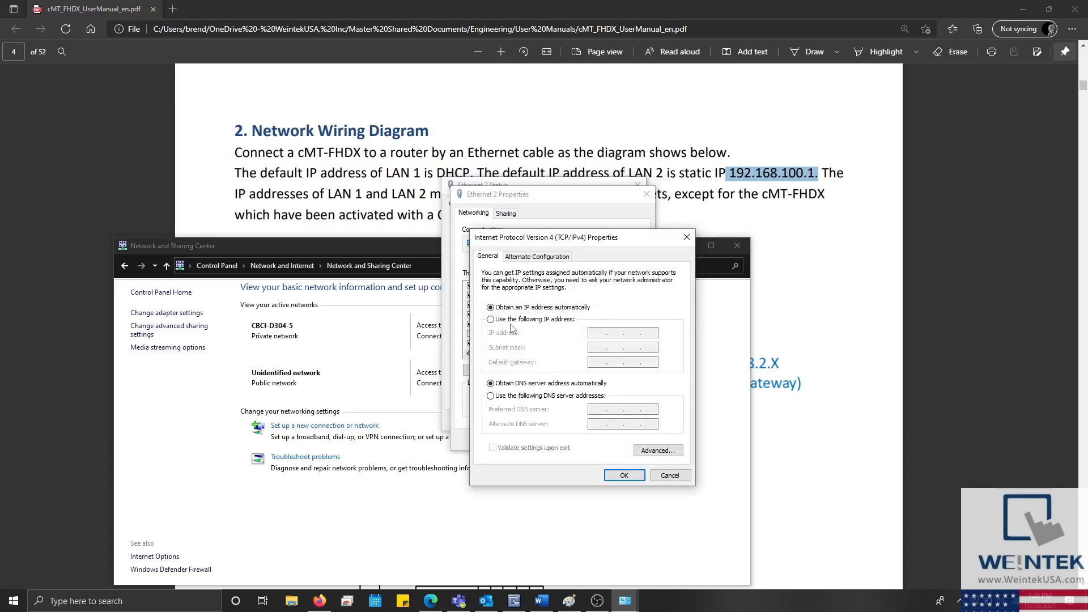
# Give Ethernet 2 the static IP 192.168.100.10 with mask 255.255.255.0 and confirm.
pyautogui.click(490, 318)
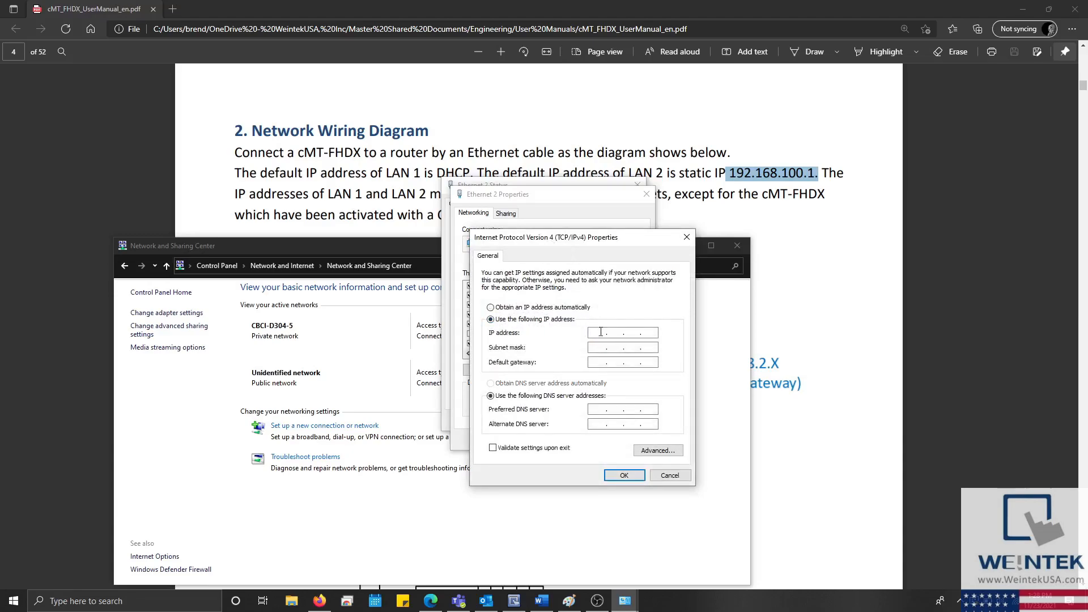
pyautogui.write('192')
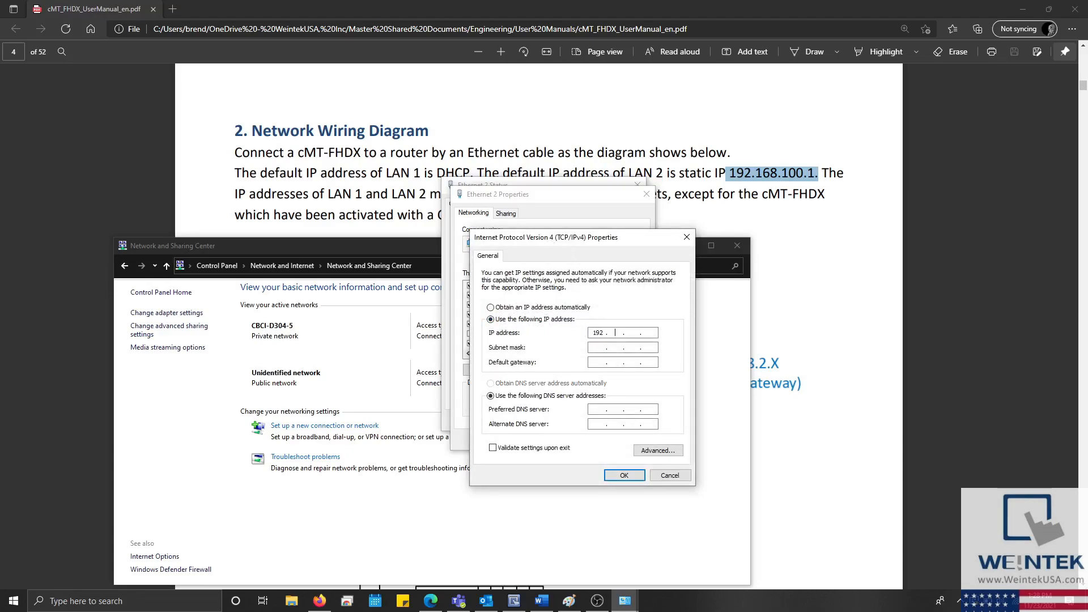
pyautogui.write('168')
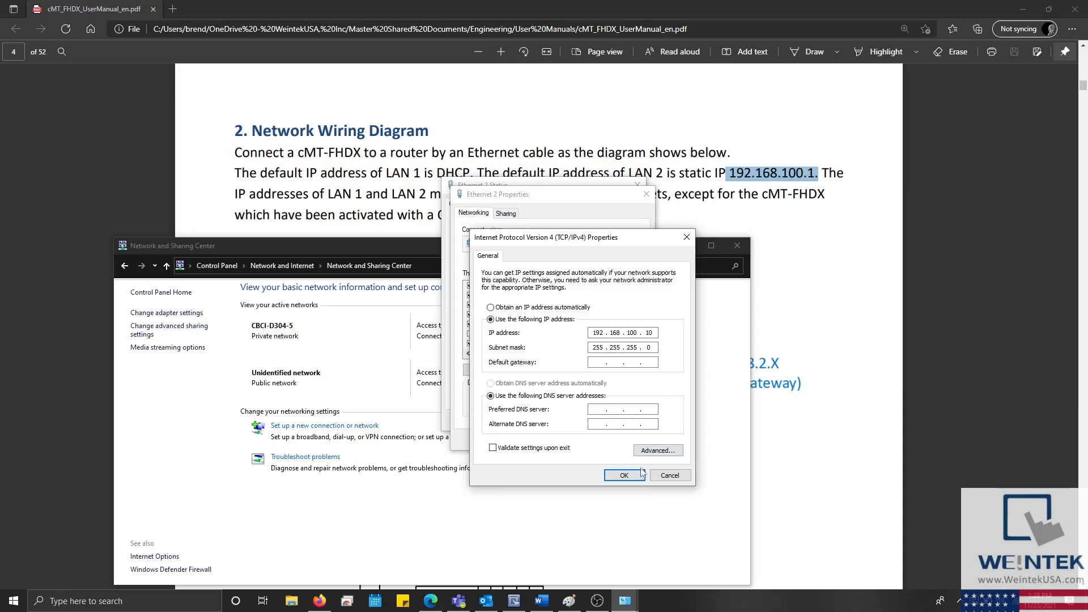
pyautogui.click(623, 475)
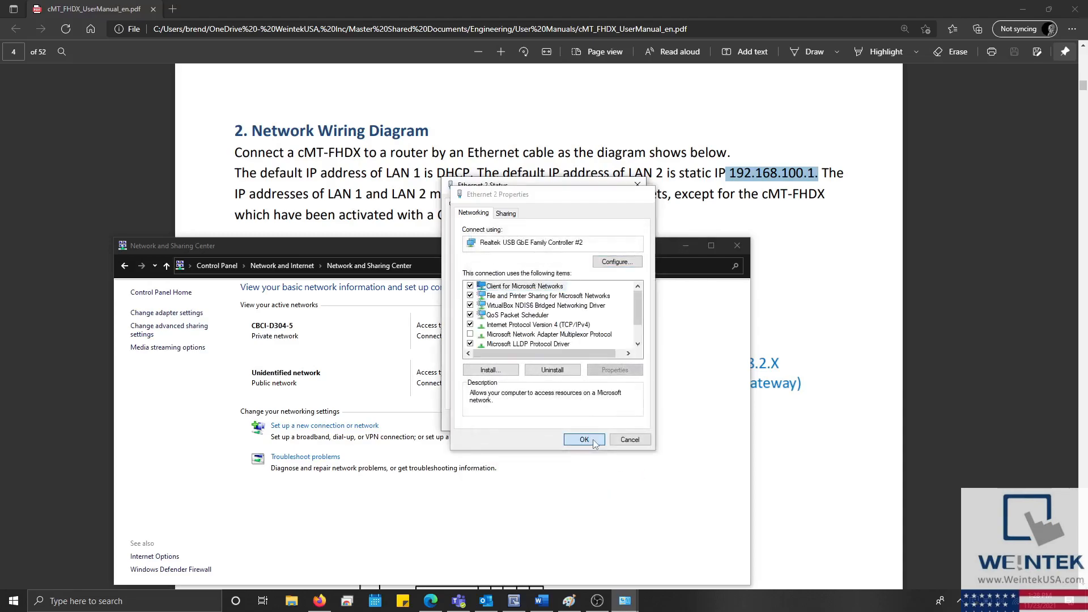
pyautogui.click(584, 440)
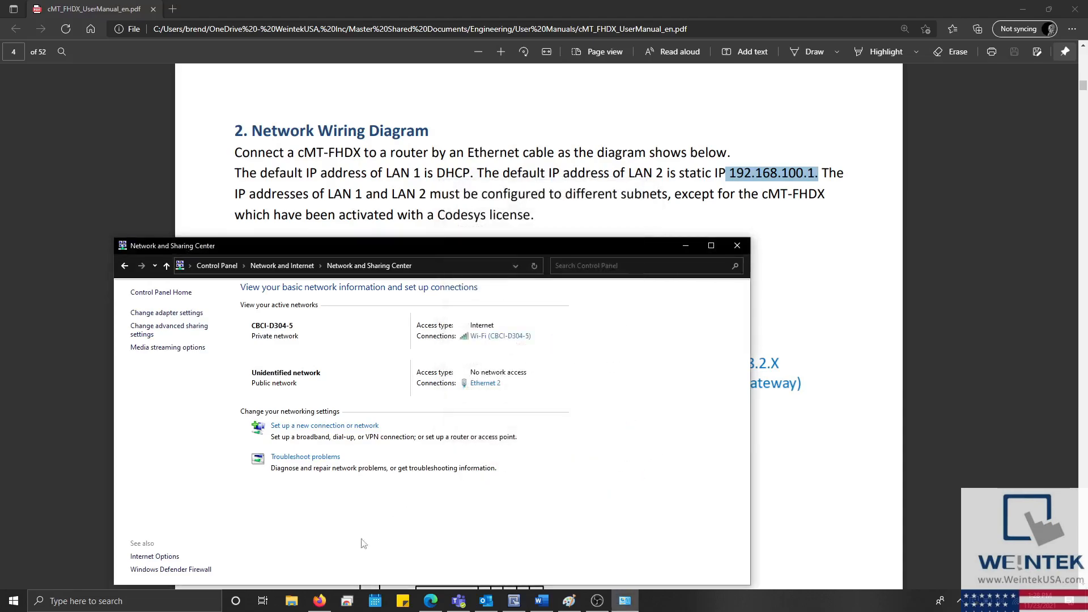
# Load the HMI EasyWeb page at 192.168.100.1 and enter the admin password.
pyautogui.click(319, 601)
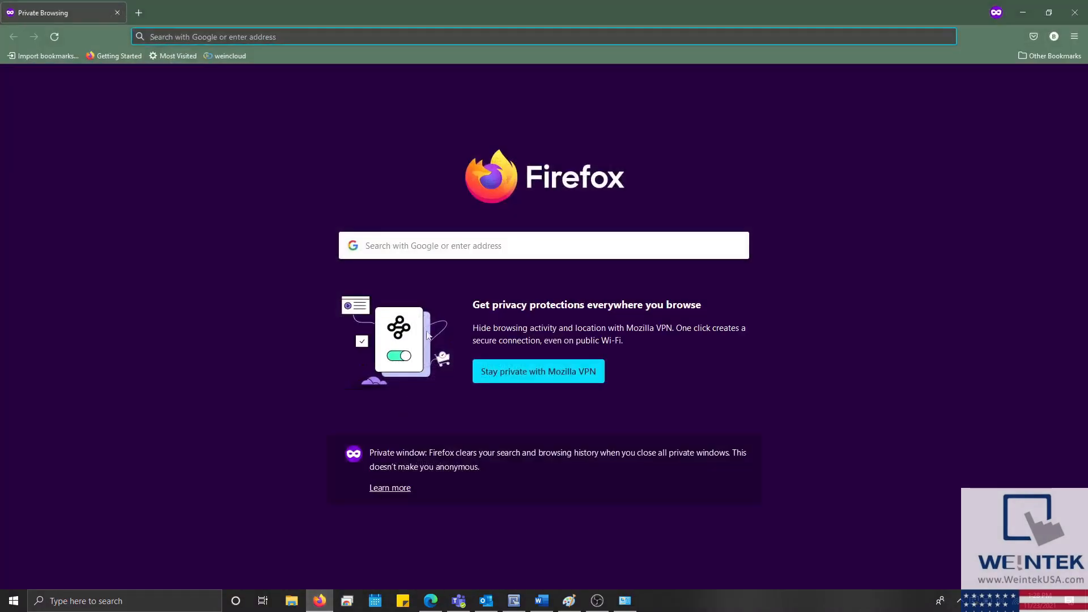
pyautogui.click(486, 37)
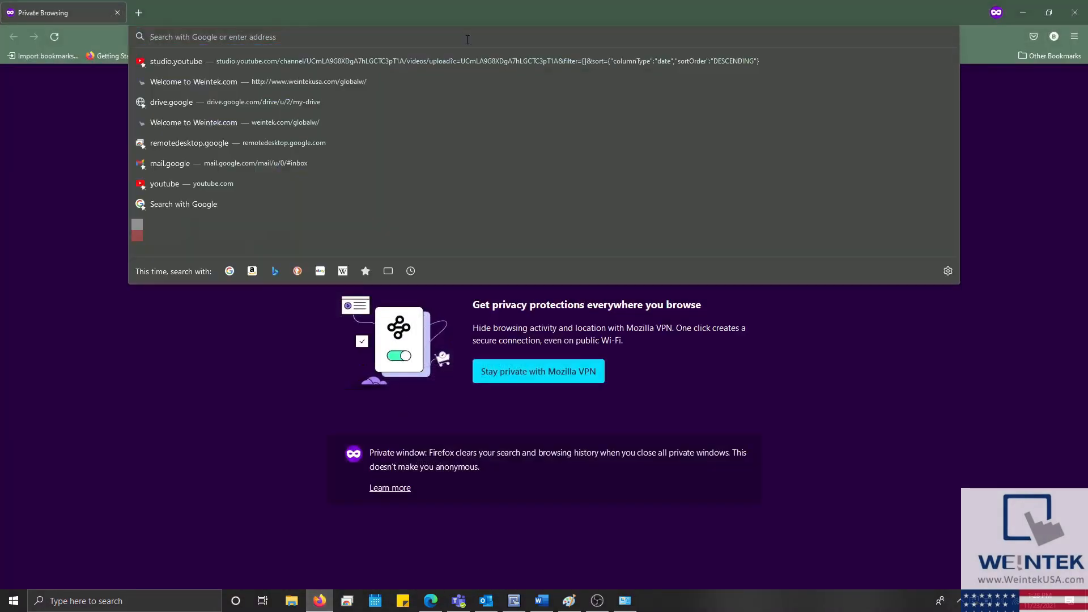
pyautogui.write('192.168.100.1/')
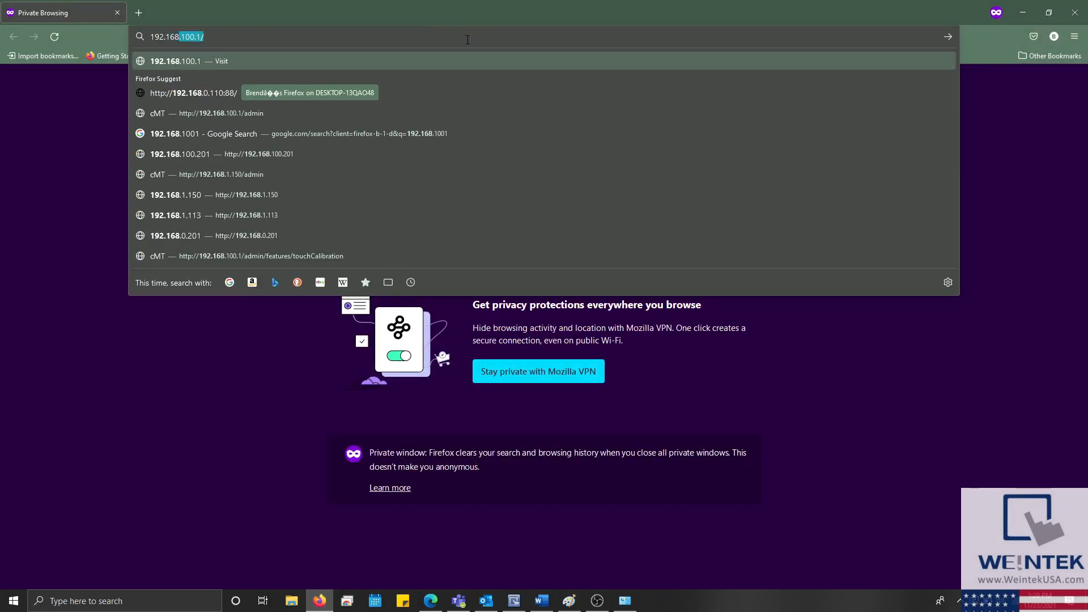
pyautogui.press('Backspace')
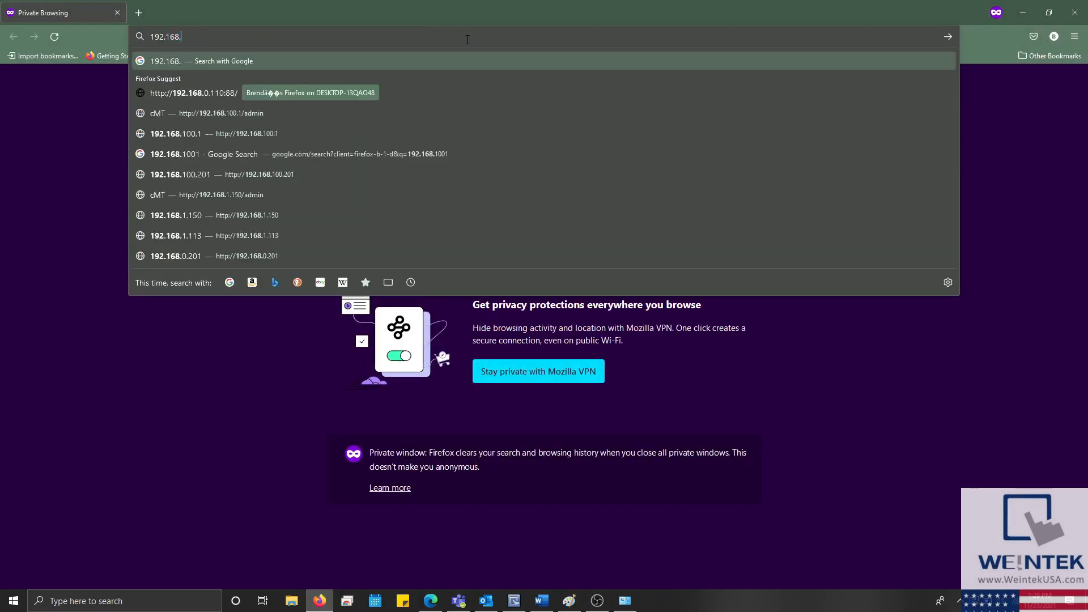
pyautogui.click(206, 114)
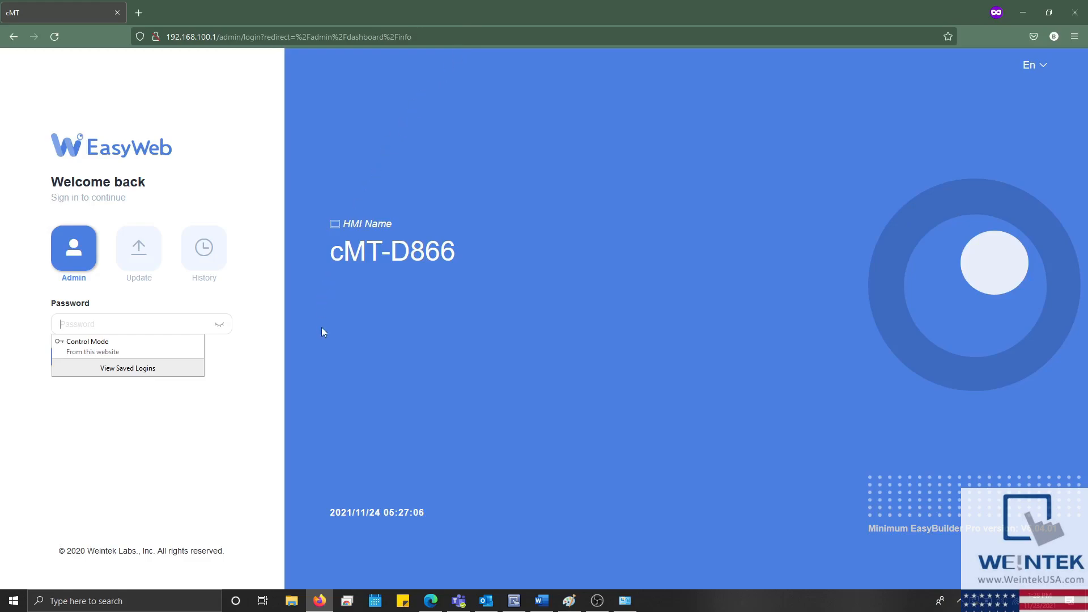
pyautogui.write('••')
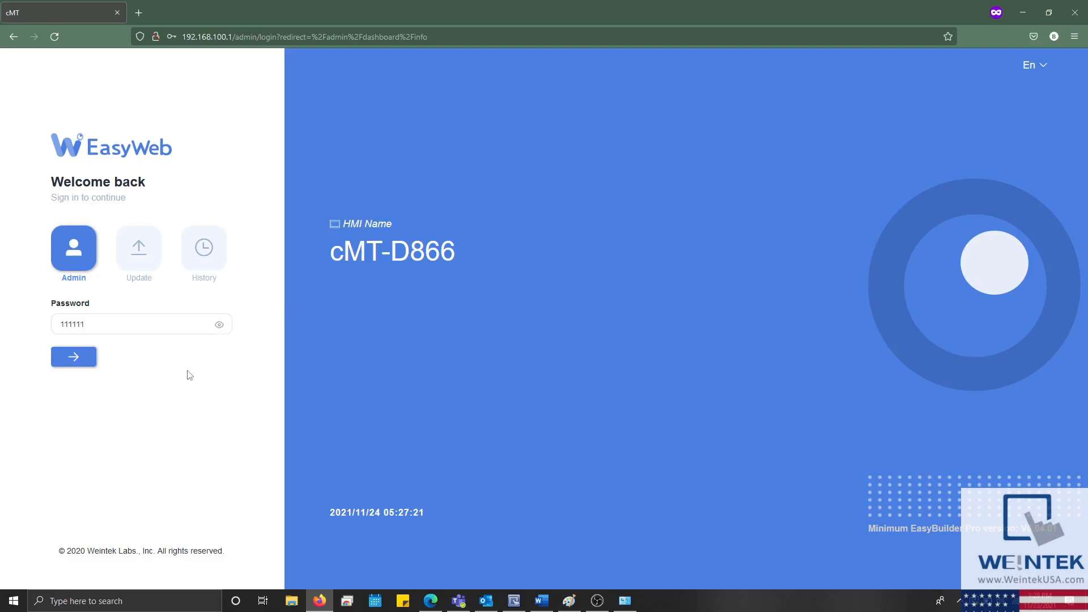
pyautogui.moveTo(186, 380)
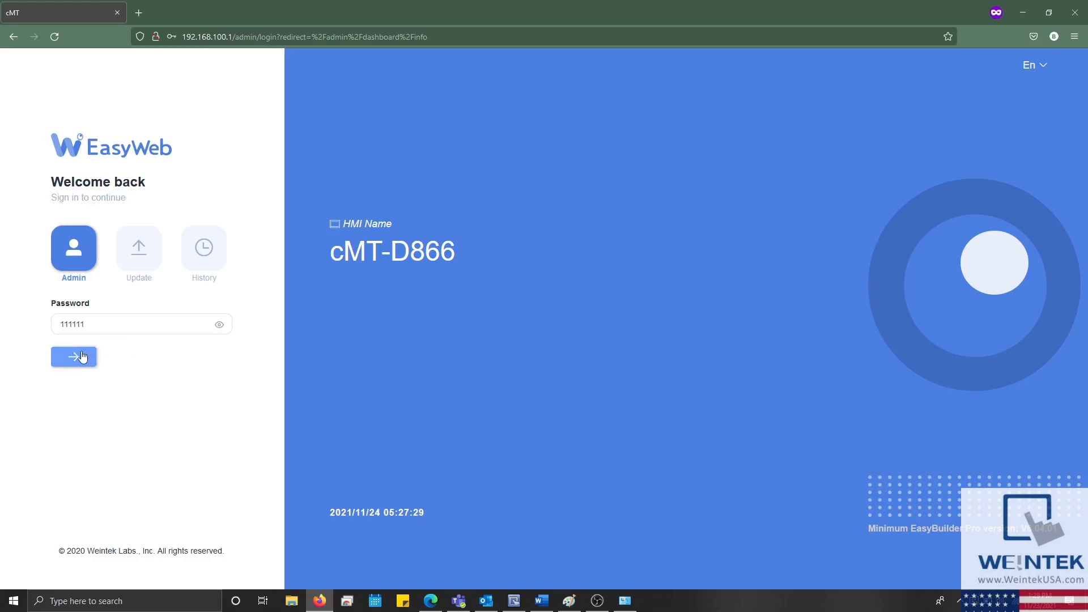
# Sign in as admin and start touchscreen calibration from Features > Touch Calibration.
pyautogui.click(72, 357)
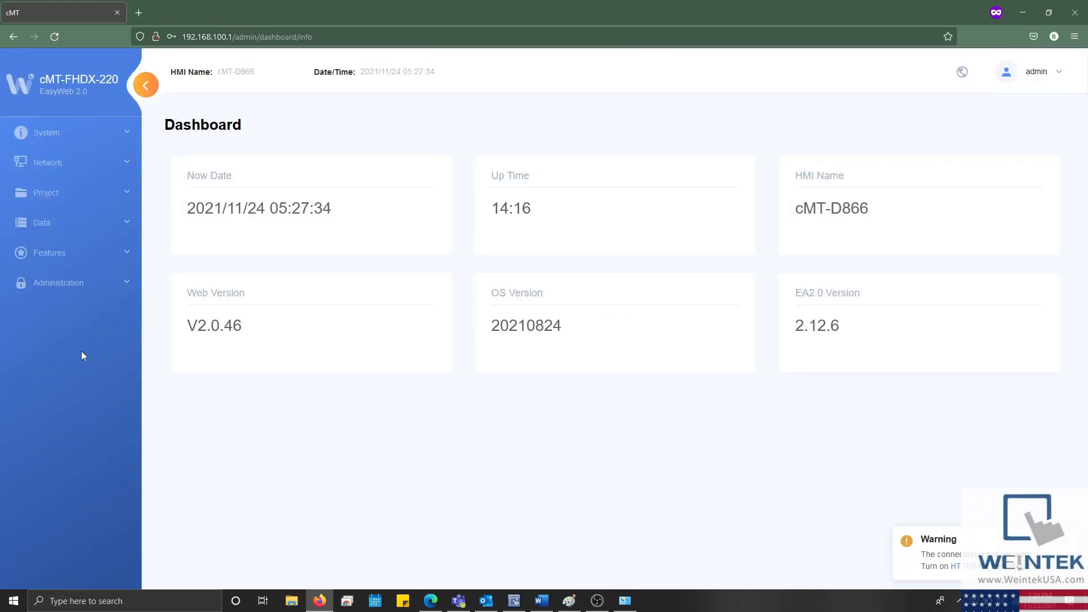
pyautogui.click(48, 251)
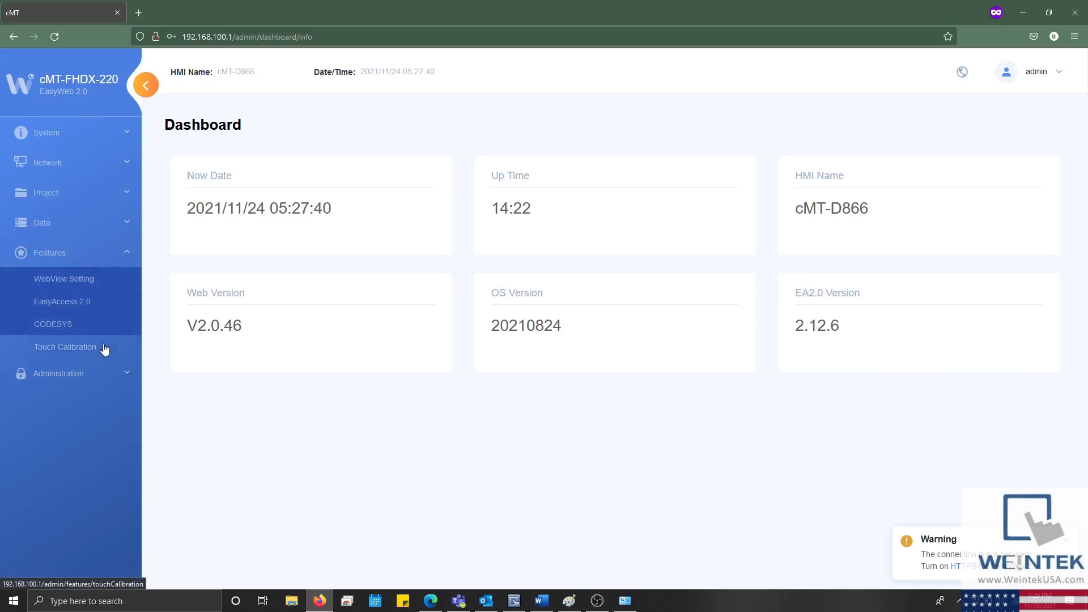
pyautogui.click(65, 347)
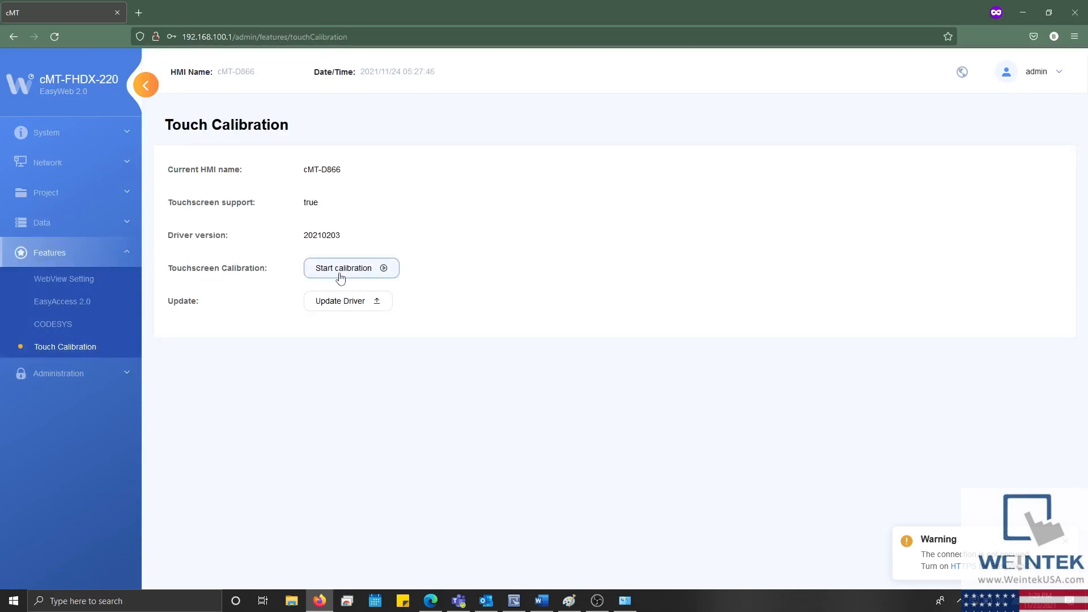
pyautogui.click(350, 267)
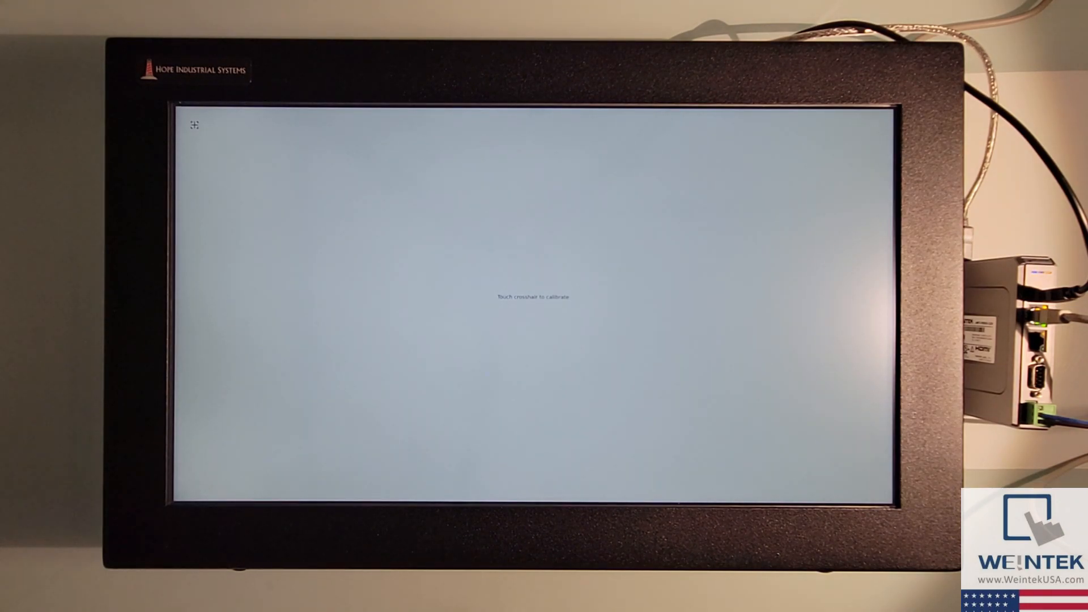
# Touch the four corner crosshairs and the centre crosshair on the monitor.
pyautogui.click(194, 126)
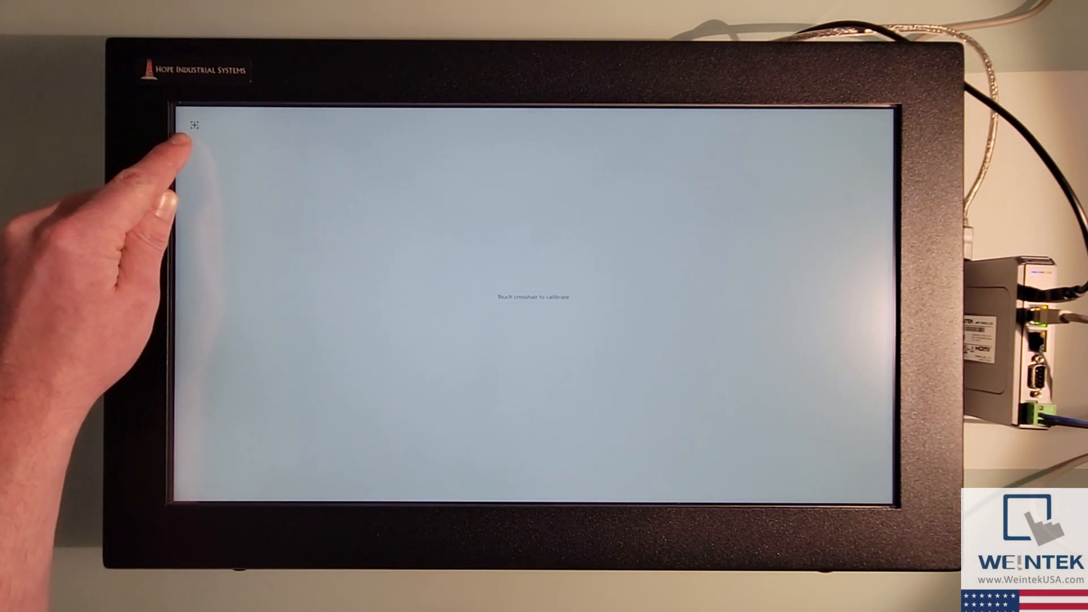
pyautogui.click(200, 123)
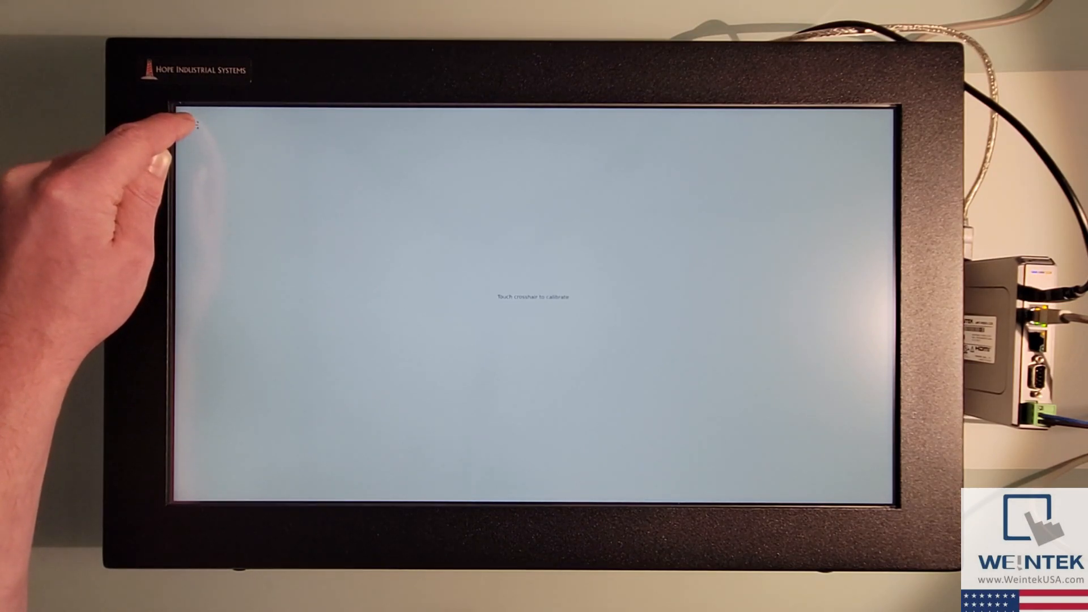
pyautogui.click(182, 123)
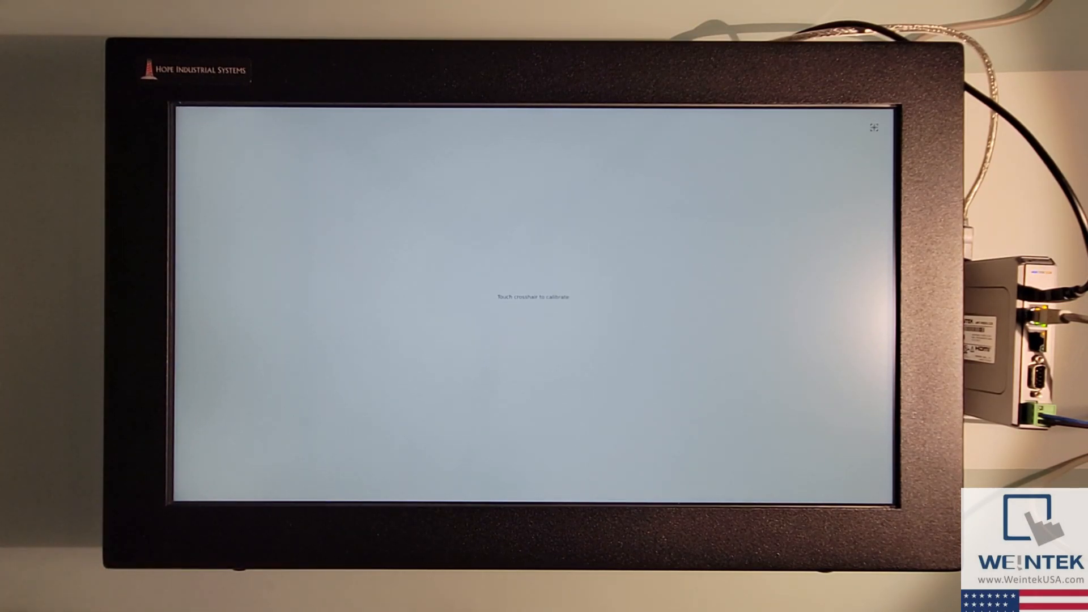
pyautogui.click(873, 128)
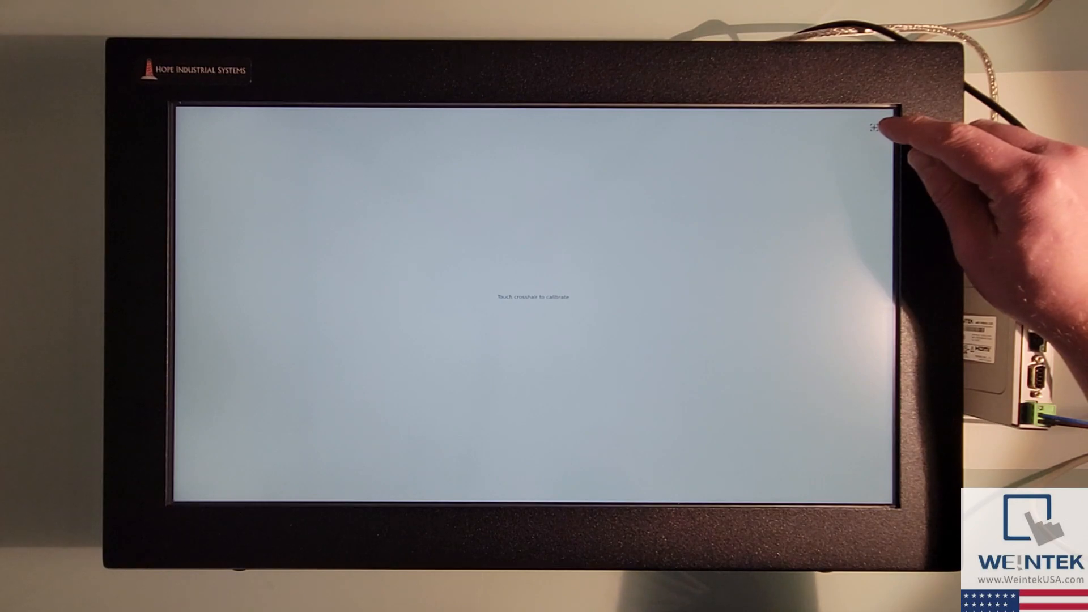
pyautogui.click(876, 127)
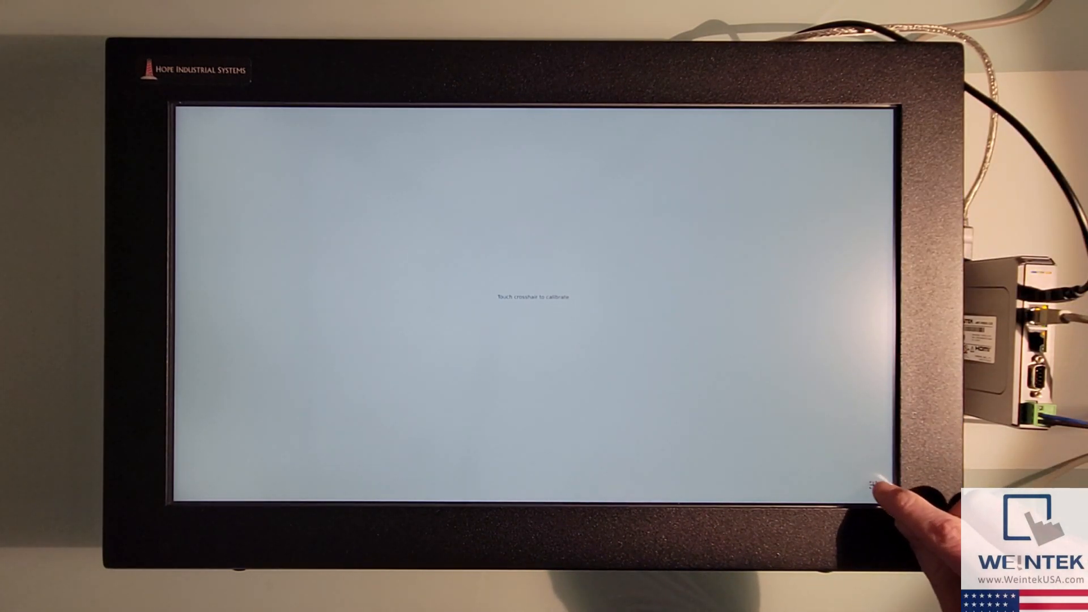
pyautogui.click(194, 483)
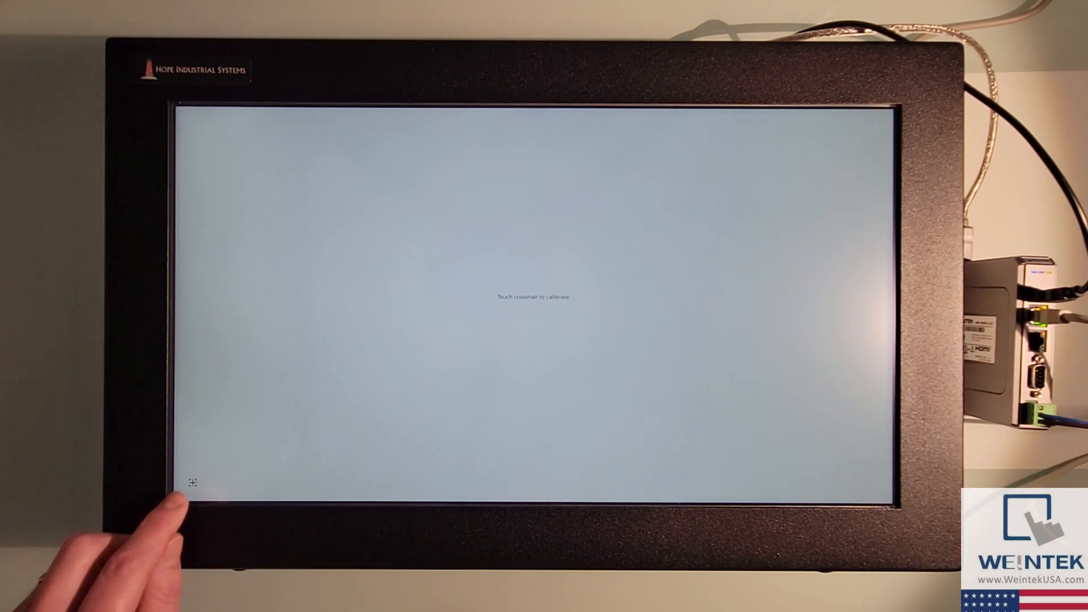
pyautogui.click(192, 482)
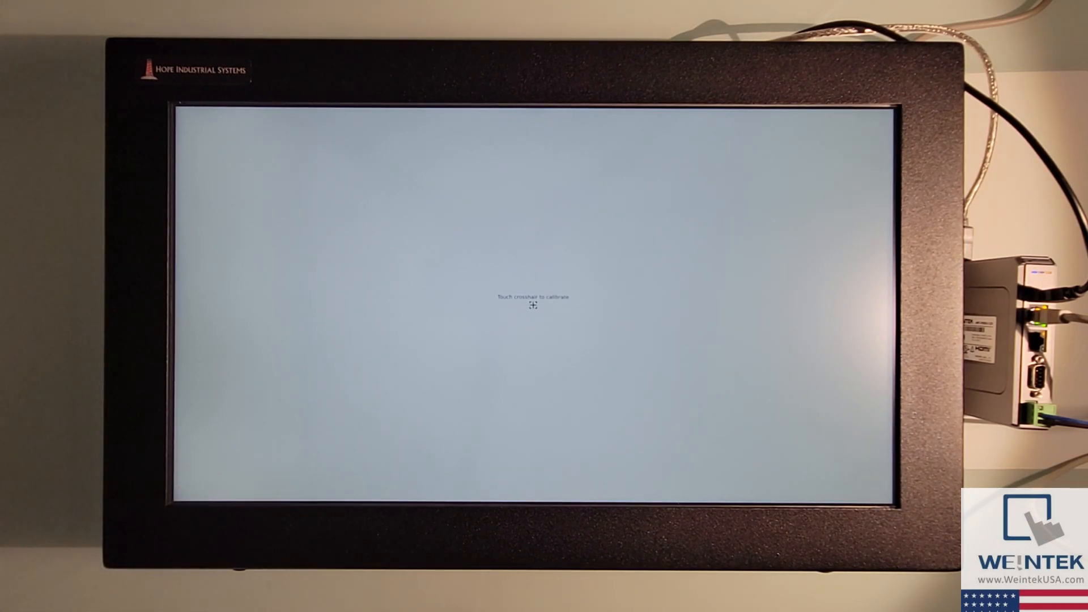
pyautogui.click(533, 305)
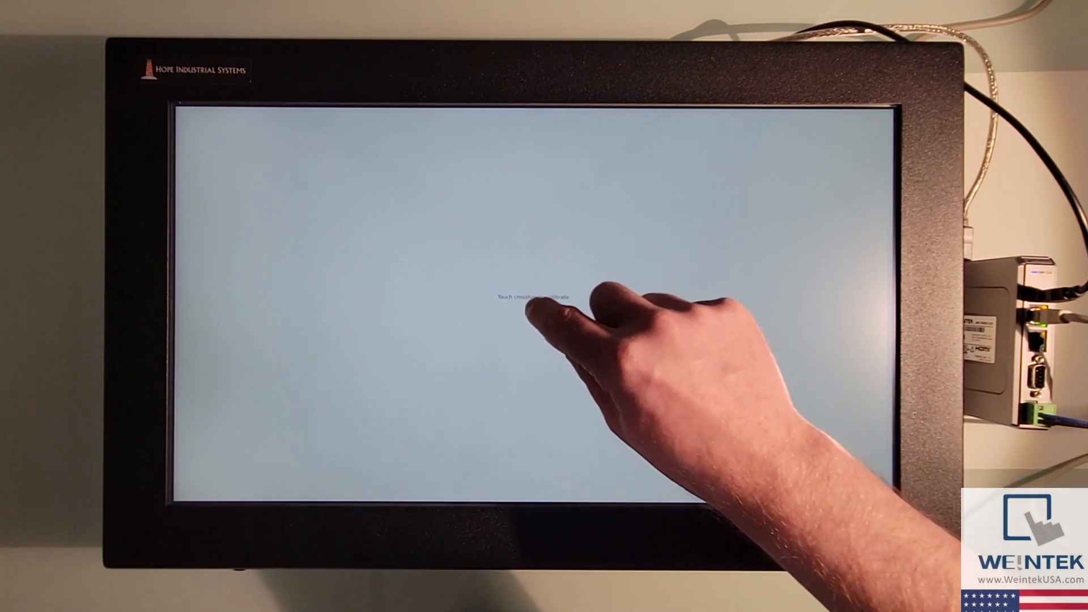
pyautogui.click(533, 297)
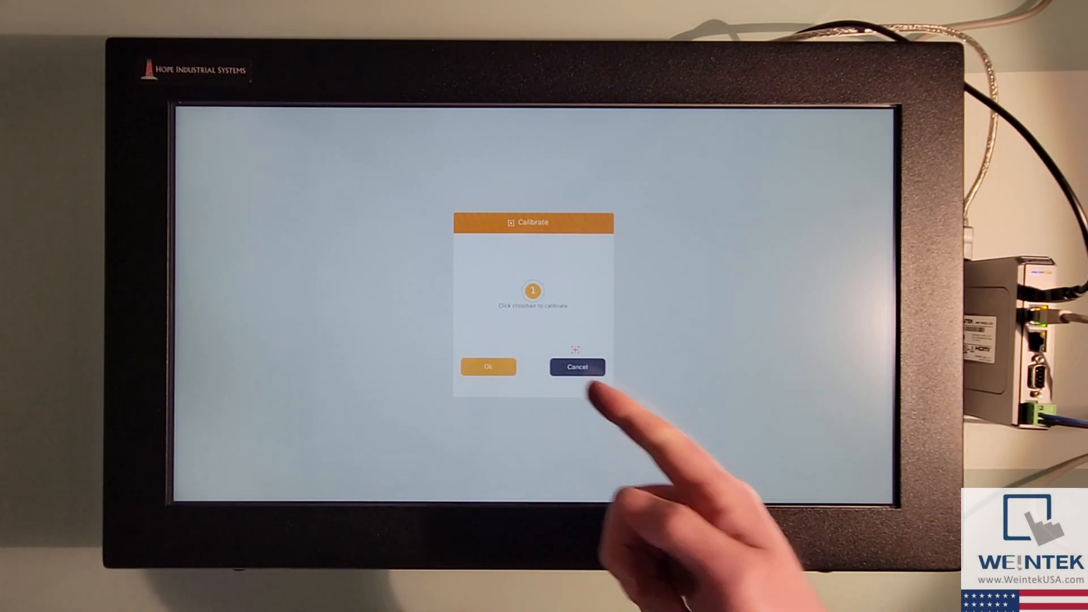
# Reject the calibration result and begin a second pass of crosshair taps.
pyautogui.click(488, 366)
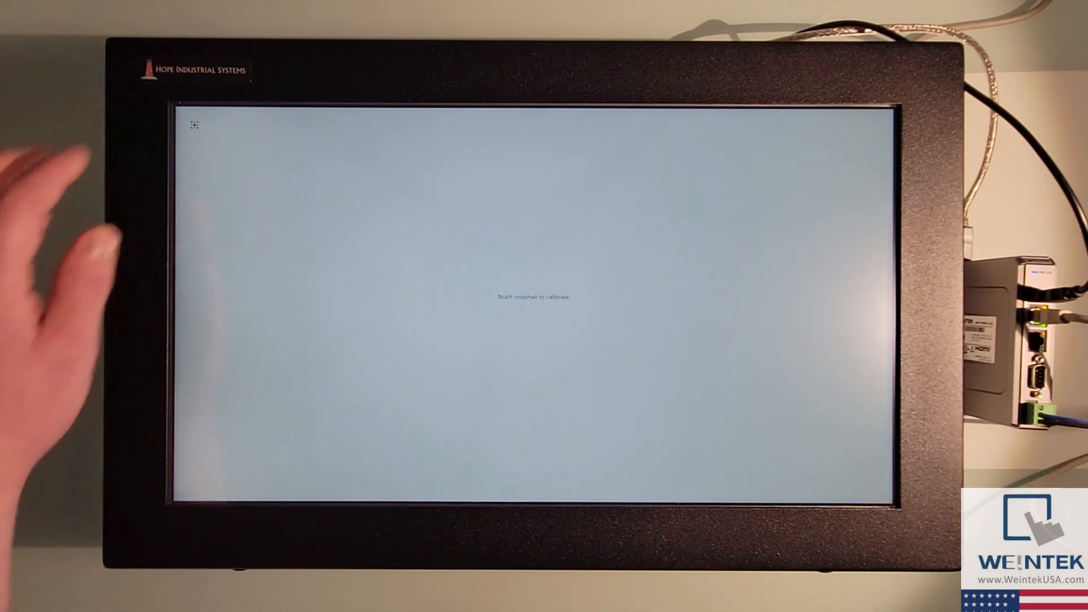
pyautogui.click(194, 126)
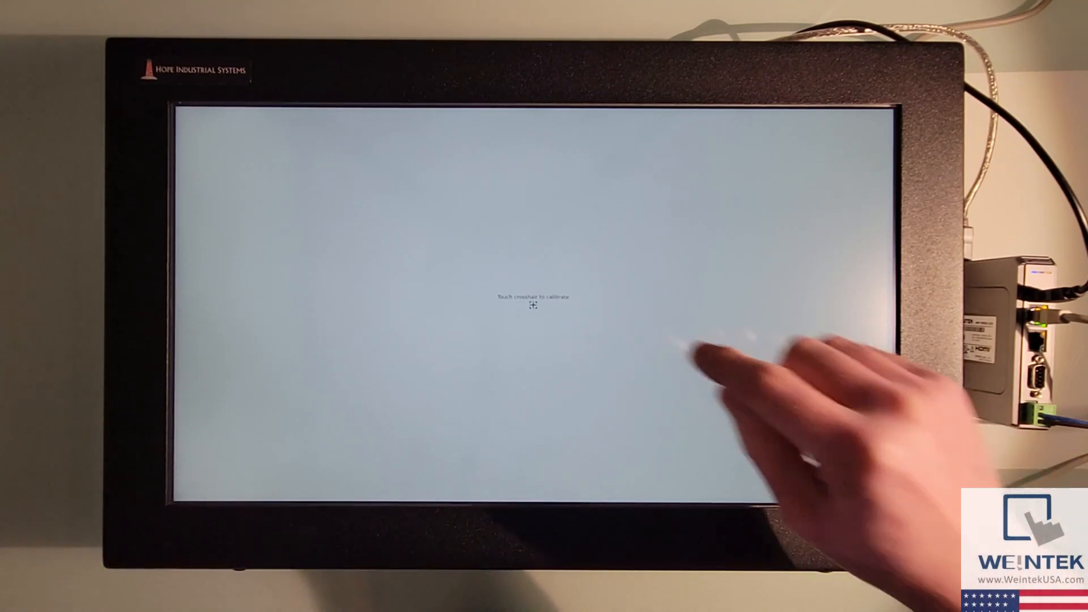
pyautogui.click(532, 307)
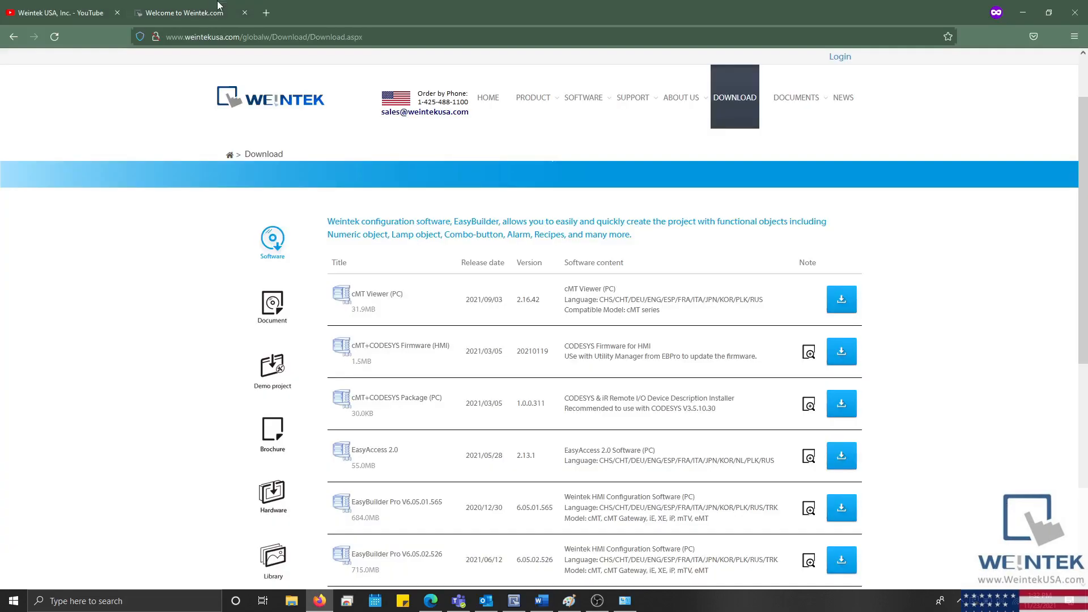
# Scroll the Weintek Download page to reveal more software entries such as EasyLauncher.
pyautogui.scroll(-3)
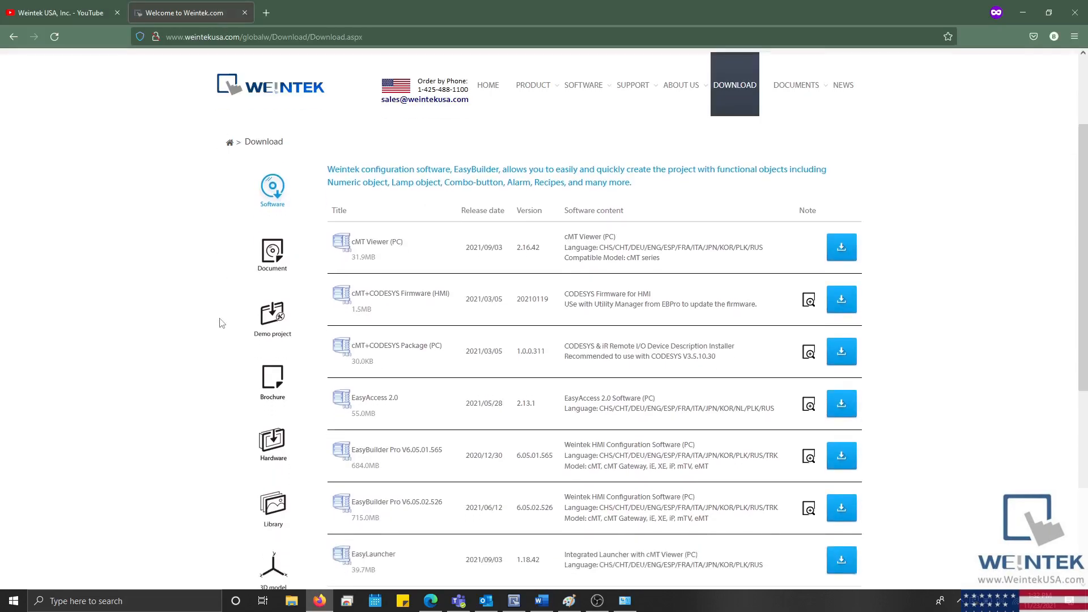